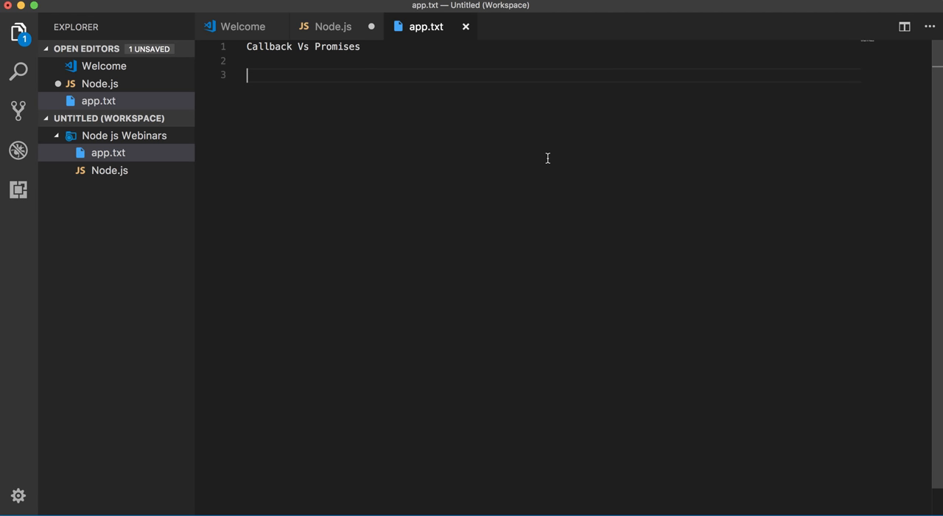
Switch to the Node.js file and scroll to the Promise example
{"action": "left_click", "coordinate": [332, 27]}
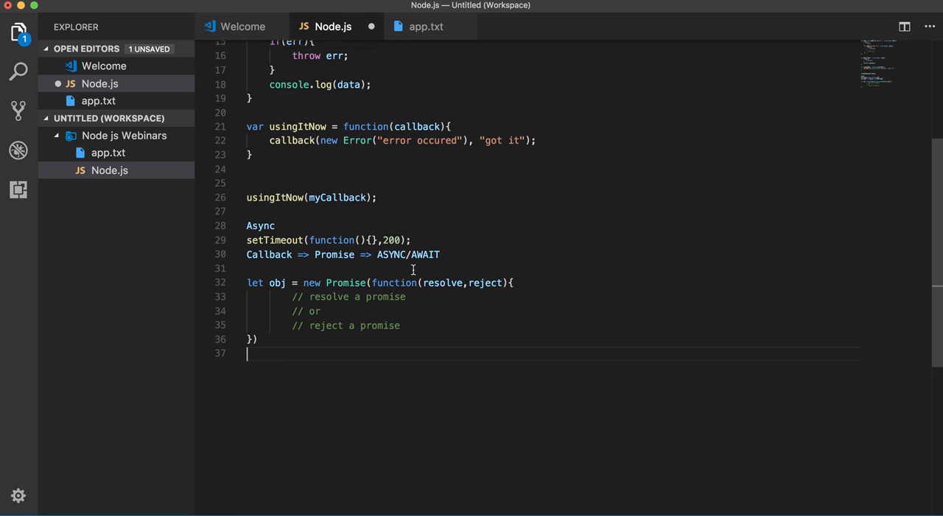
{"action": "scroll", "scroll_direction": "up", "scroll_amount": 3}
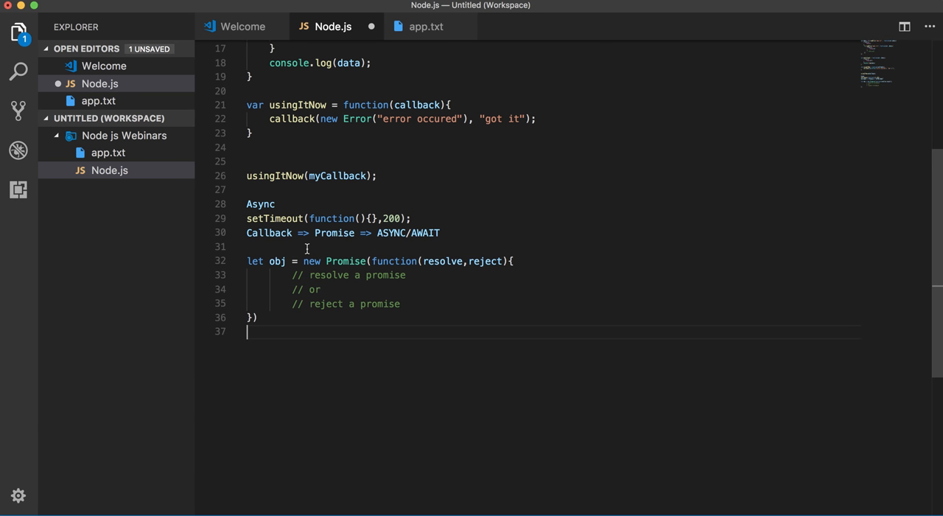
Wrap the Promise in a getAPIData() function that returns it
{"action": "key", "text": "Enter"}
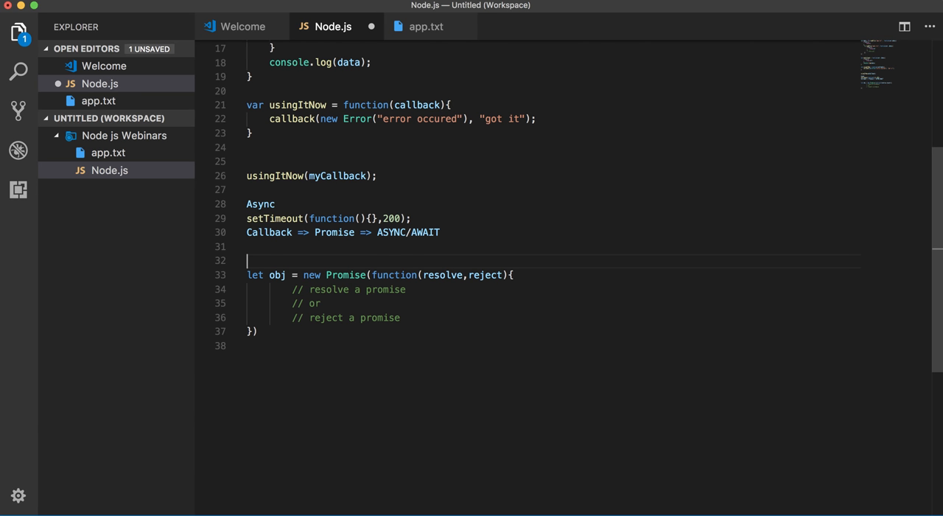
{"action": "type", "text": "function"}
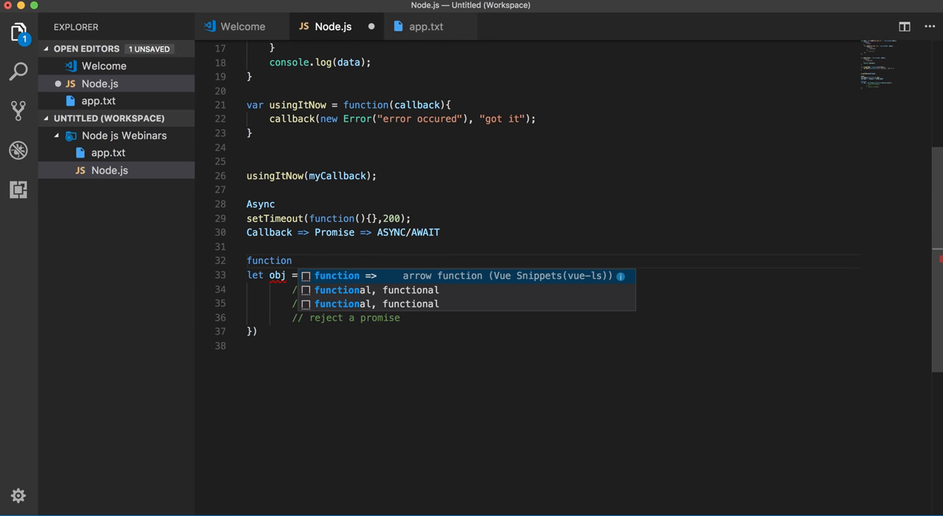
{"action": "type", "text": "getAPId"}
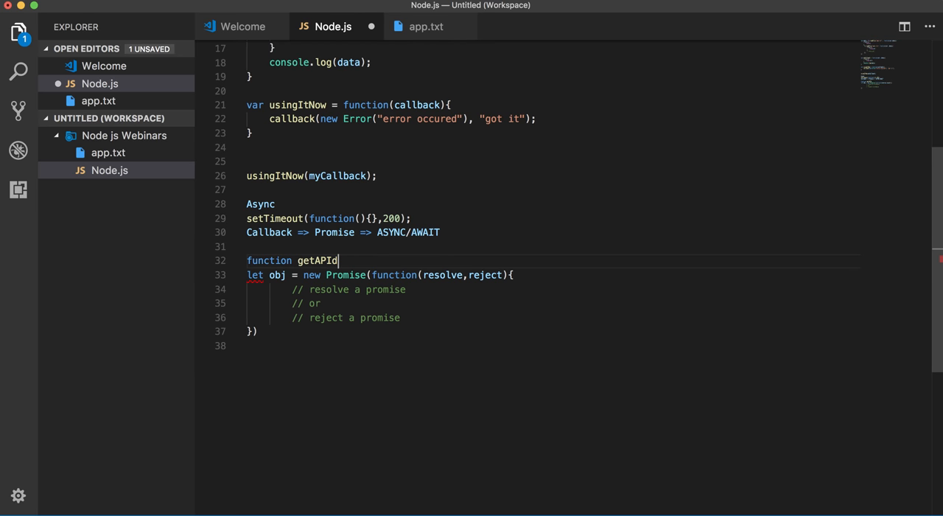
{"action": "key", "text": "Backspace"}
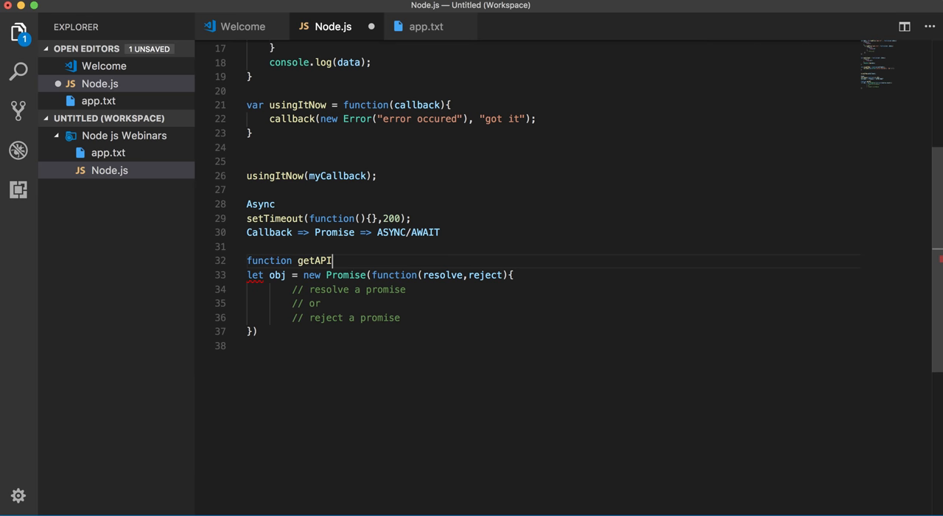
{"action": "type", "text": "Data(){"}
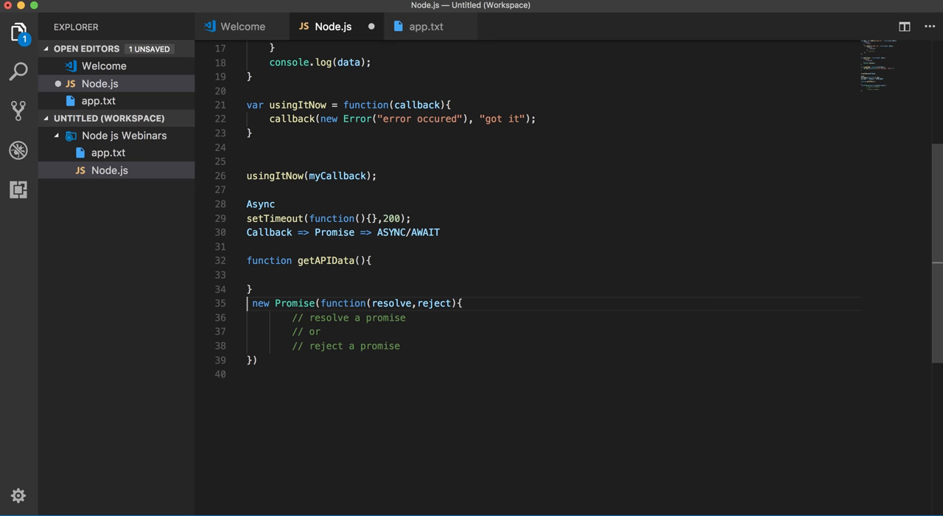
{"action": "type", "text": "return"}
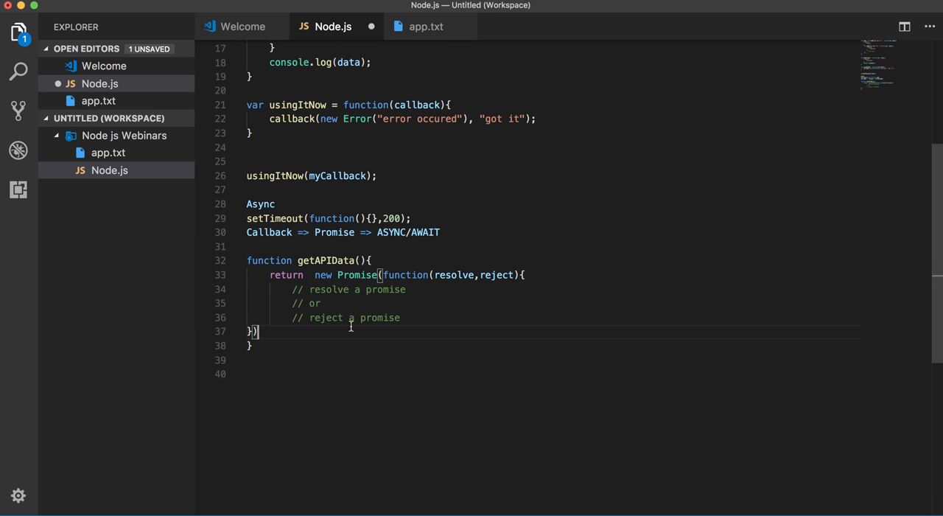
{"action": "type", "text": "fo"}
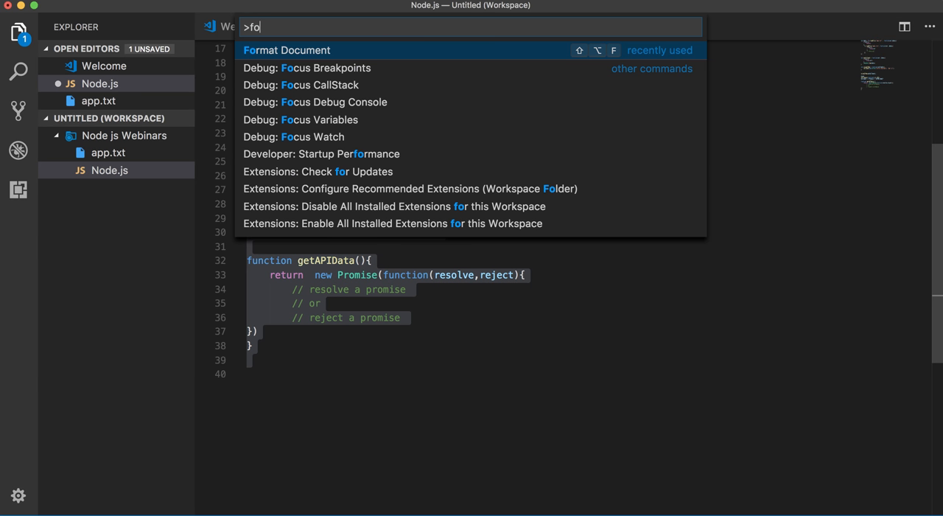
Reformat the file and make the Promise body return resolve(data)
{"action": "left_click", "coordinate": [287, 50]}
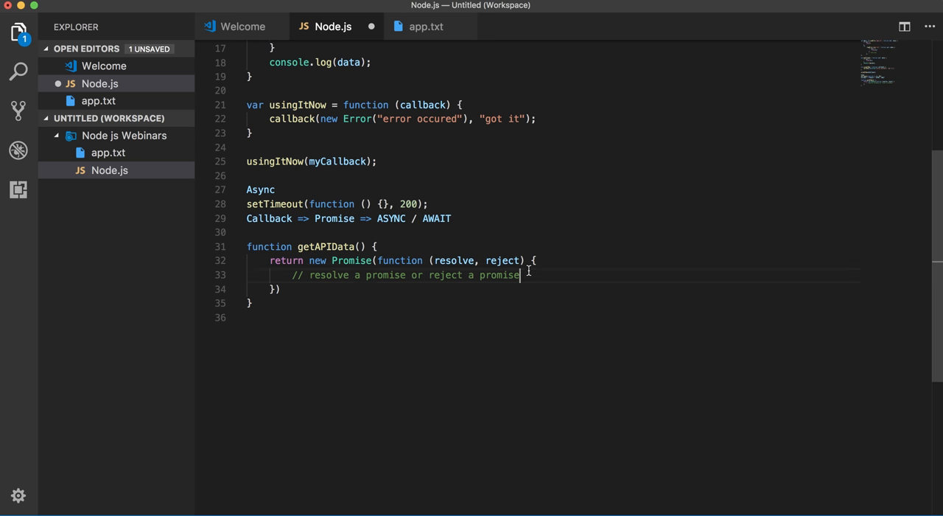
{"action": "type", "text": "retur"}
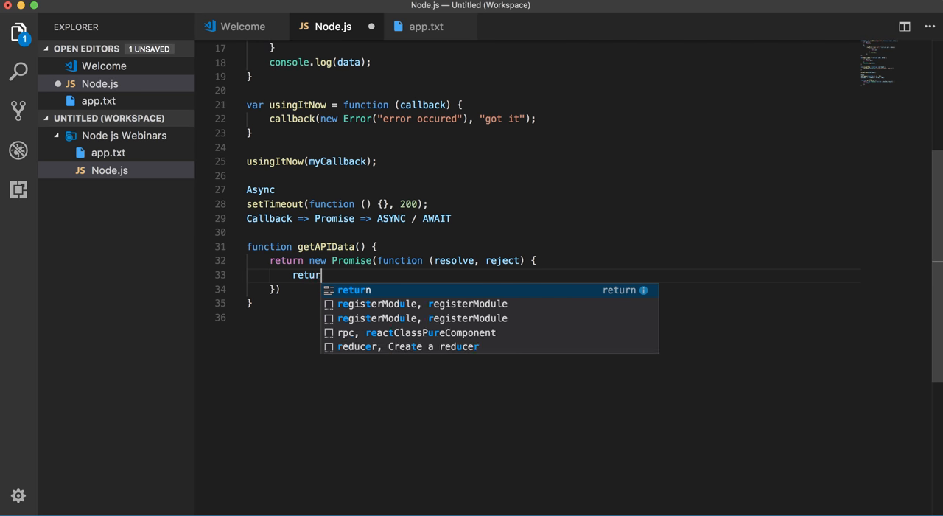
{"action": "type", "text": "resolve("}
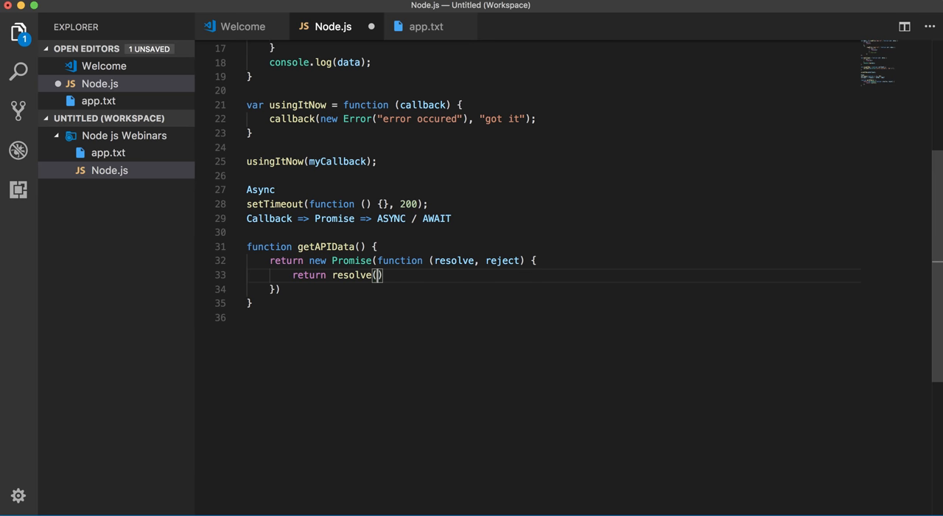
{"action": "type", "text": "data"}
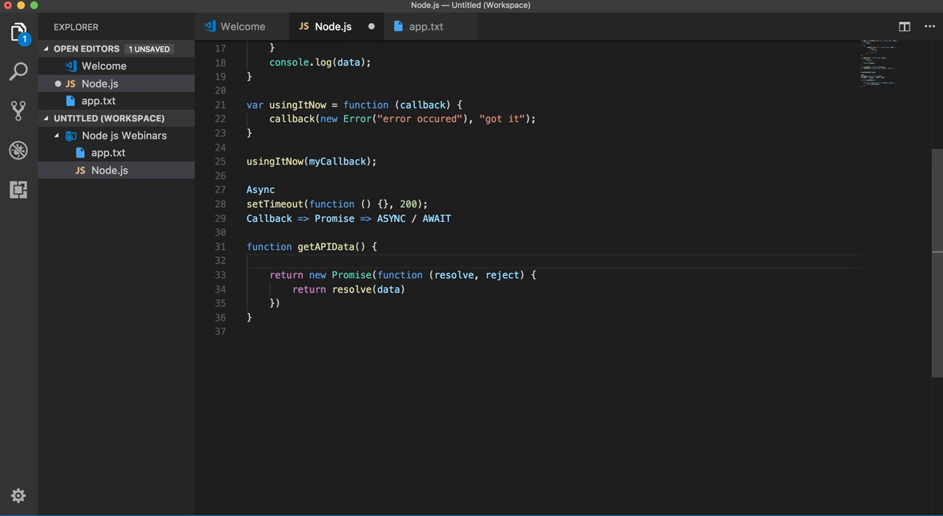
Type the comment '// http call to some api' inside getAPIData
{"action": "type", "text": "// http"}
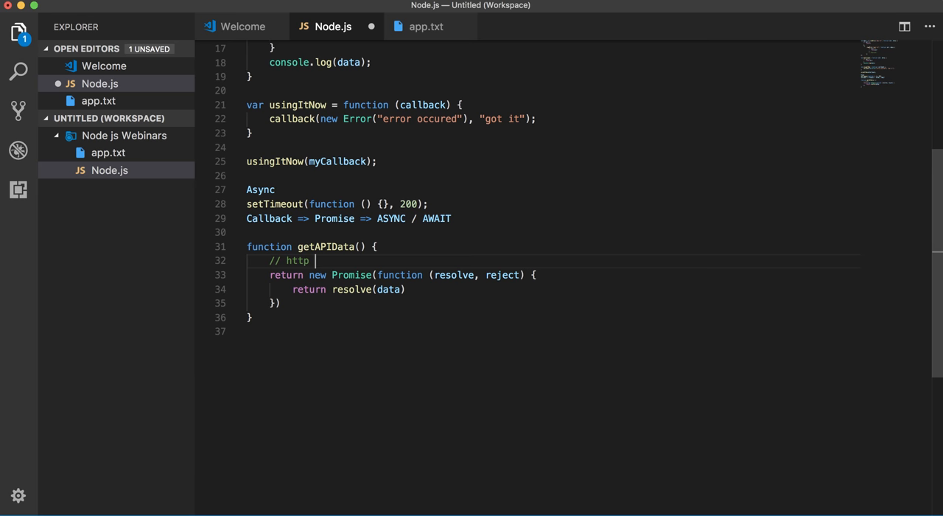
{"action": "type", "text": "call to some"}
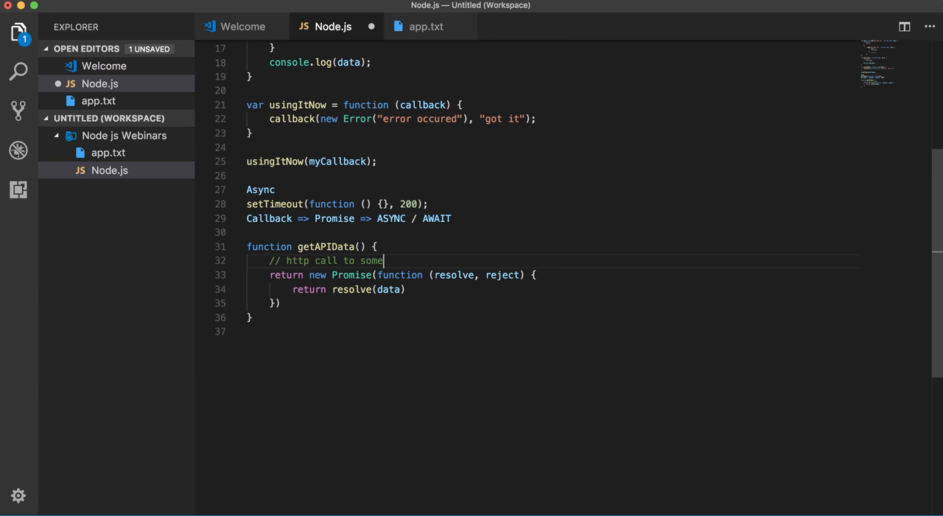
{"action": "type", "text": "api"}
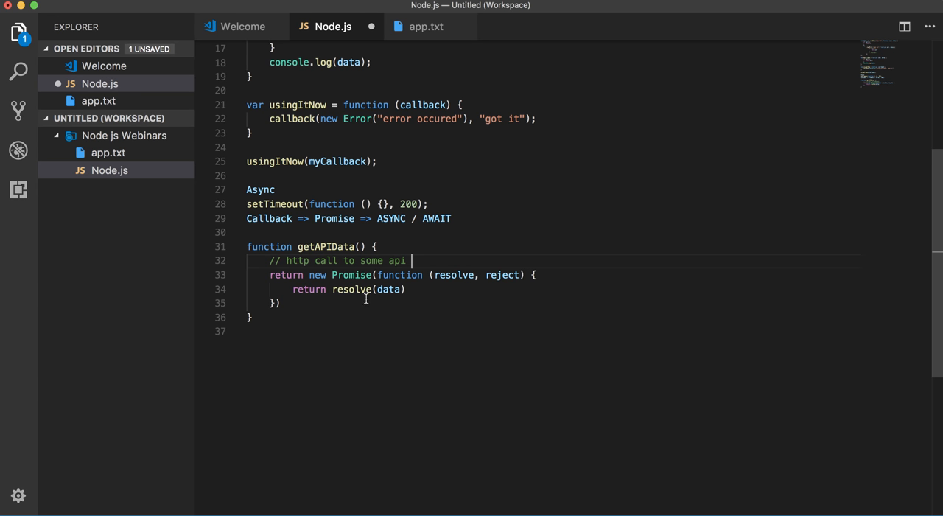
{"action": "mouse_move", "coordinate": [337, 294]}
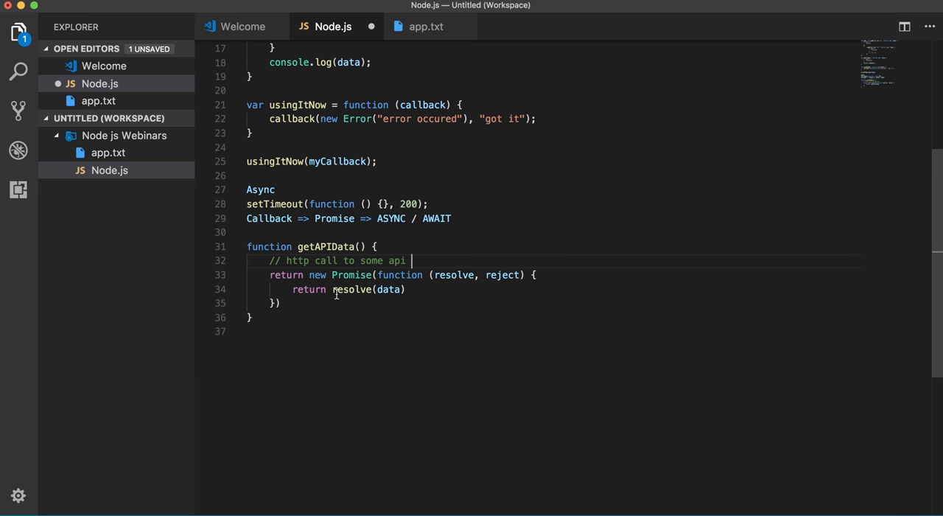
{"action": "mouse_move", "coordinate": [293, 301]}
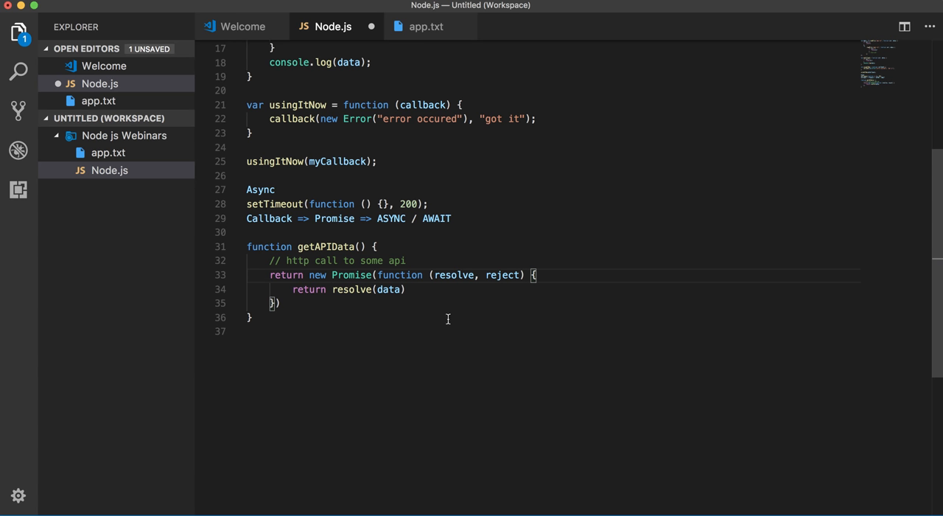
{"action": "mouse_move", "coordinate": [317, 292]}
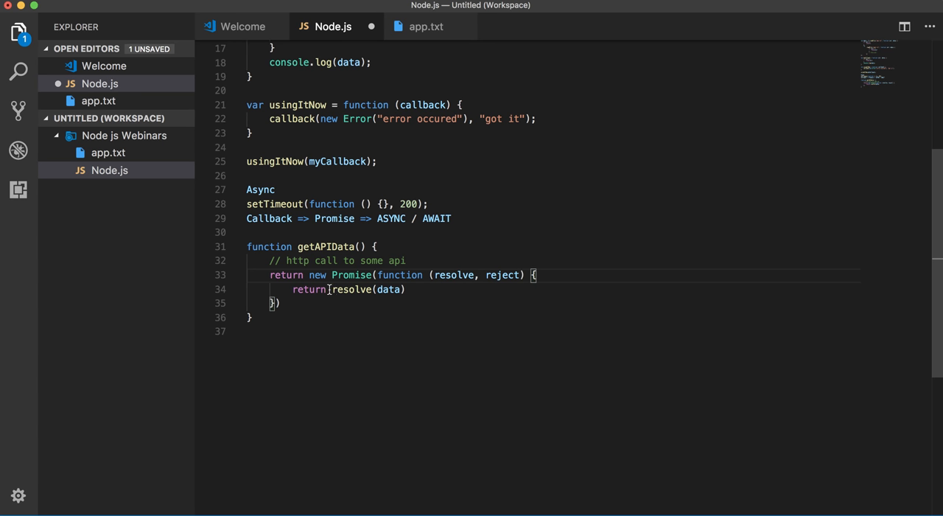
Delete 'solve' from resolve, leaving 'return re(data)'
{"action": "key", "text": "Backspace"}
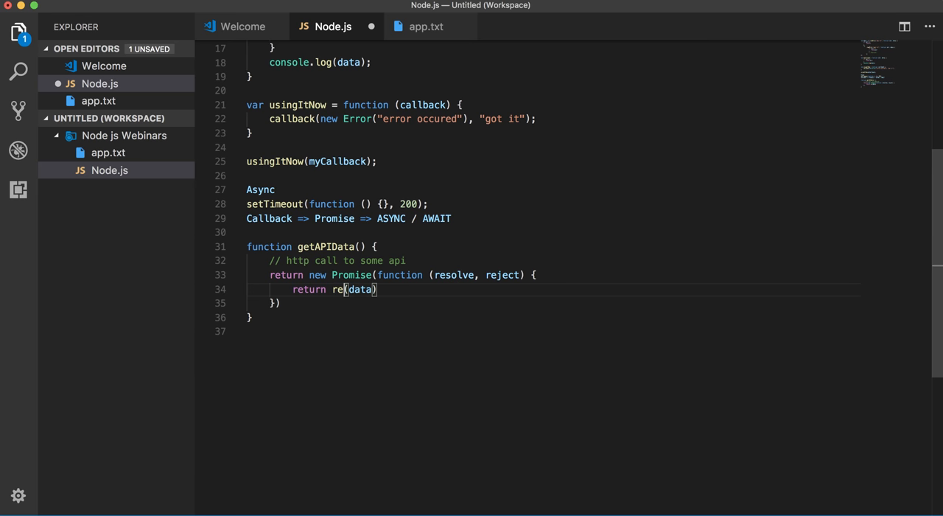